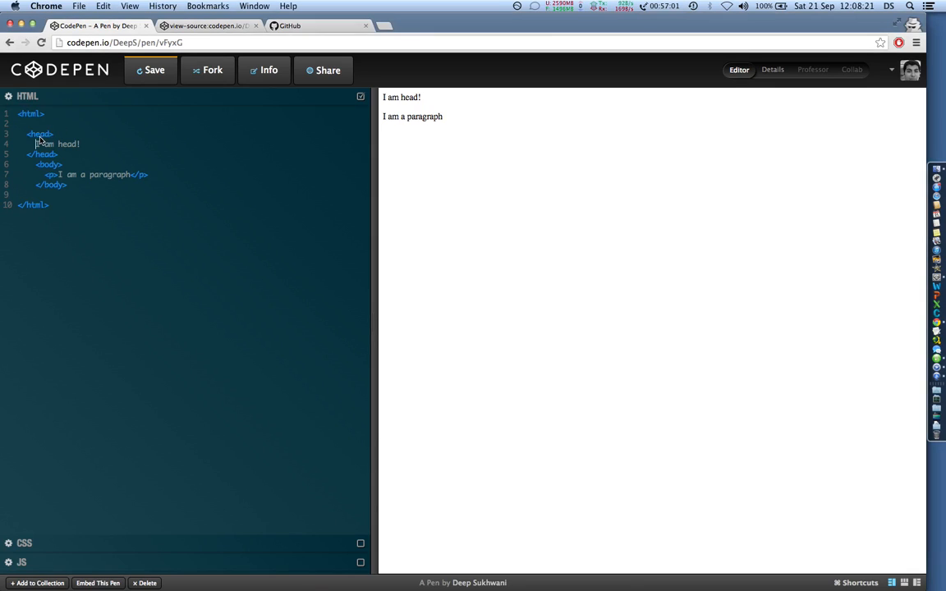
Step: Surround 'I am head!' with <title> and </title> tags so the preview shows only the paragraph
type("<>")
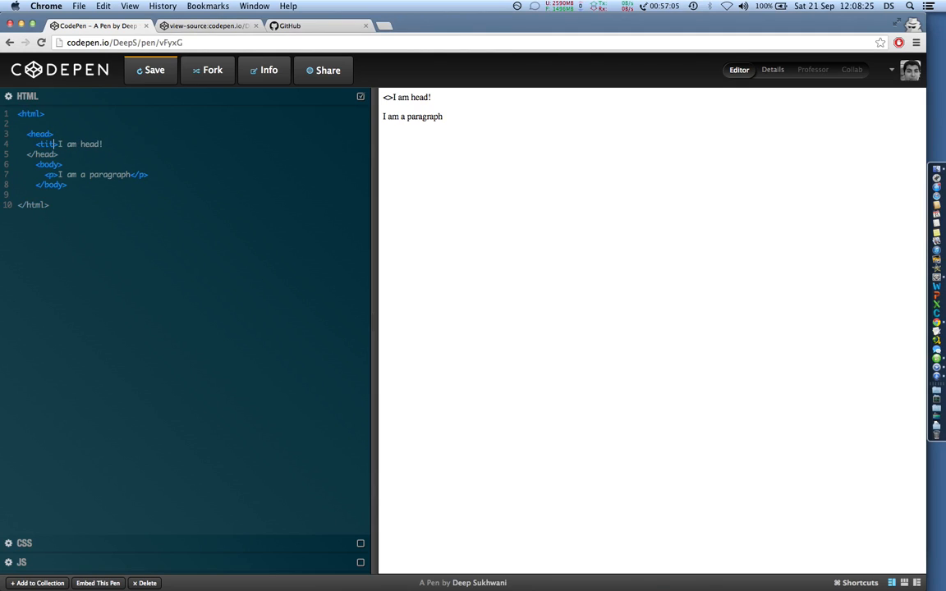
type("e")
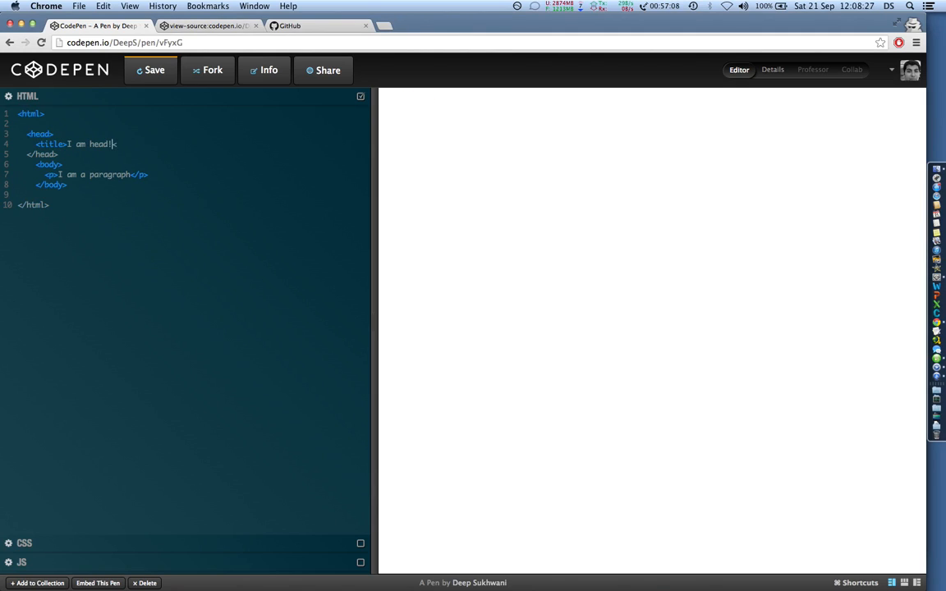
type("</title>")
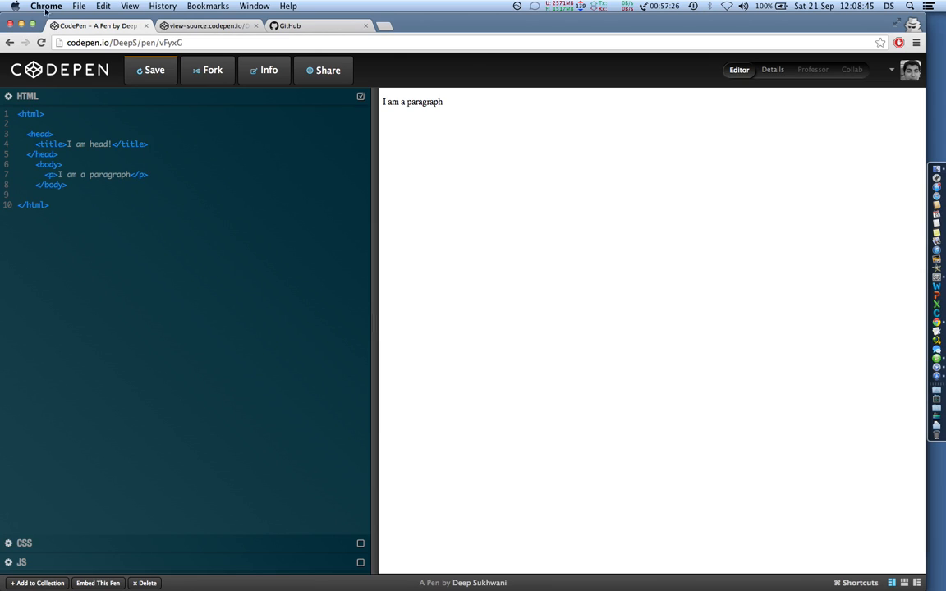
mouse_move(95, 26)
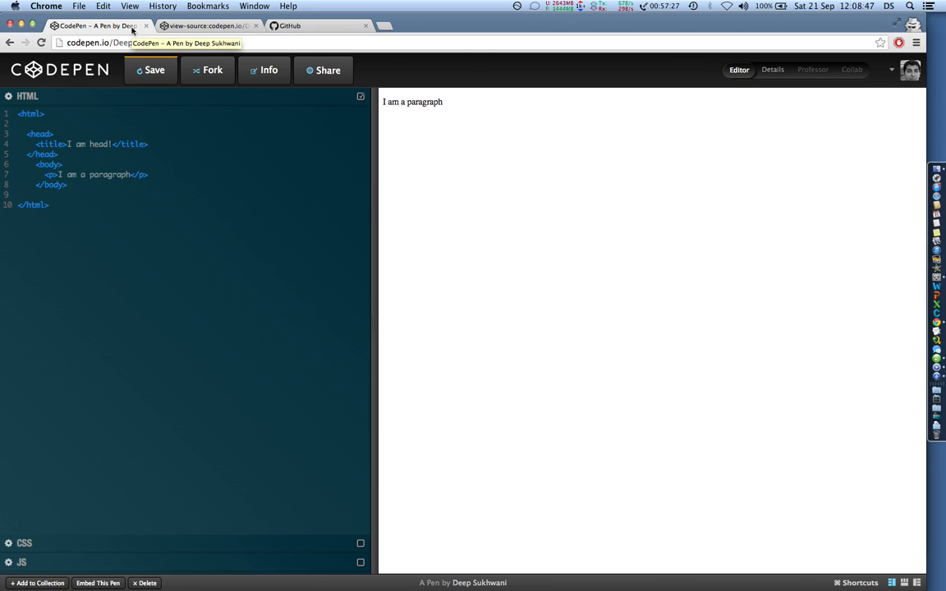
Step: Copy the HTML code and paste it into a new TextEdit document opened via Spotlight
left_click(207, 26)
type("q")
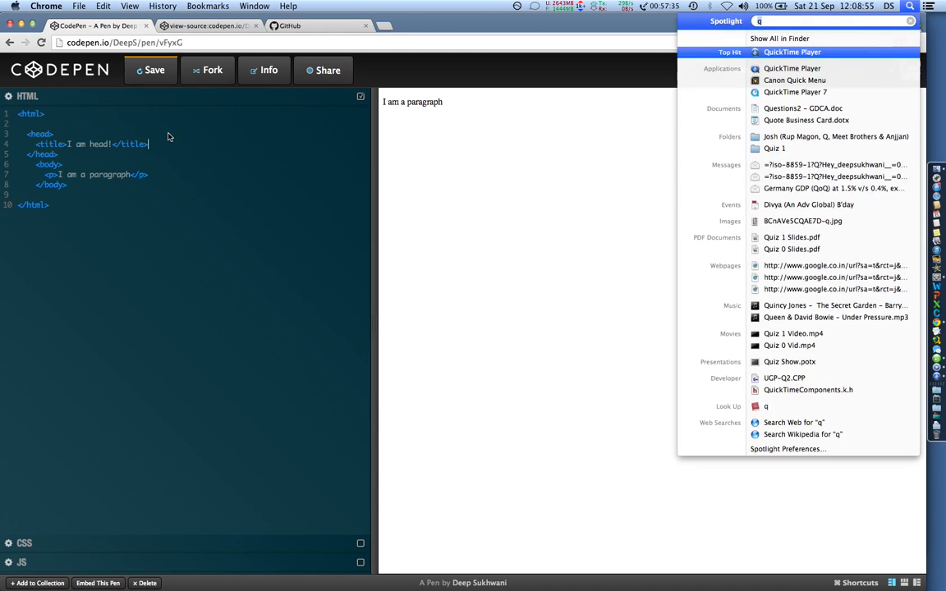
type("tex")
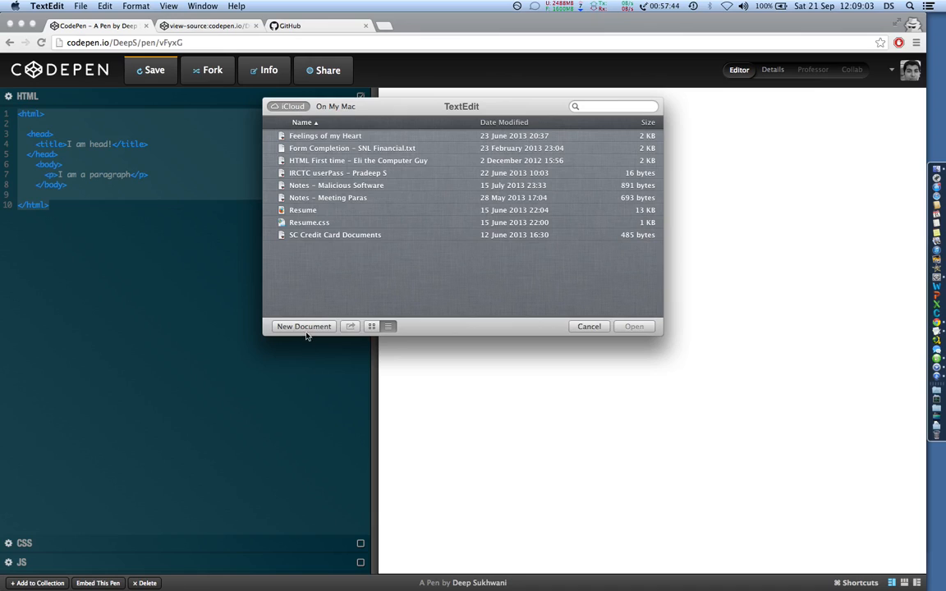
left_click(302, 325)
type("T")
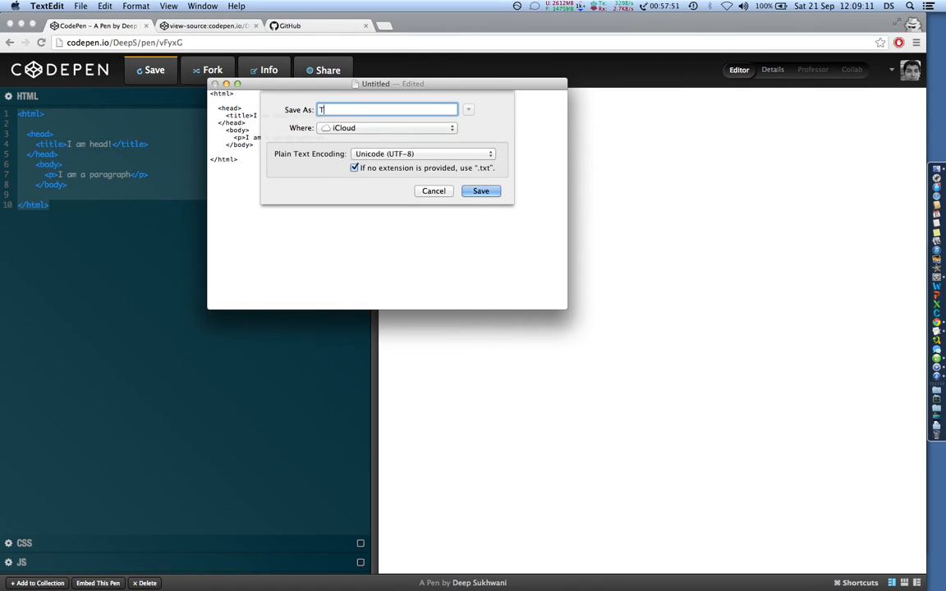
Step: Save the document as Test.html on the Desktop, choosing Use .html to keep the extension
type("est.html")
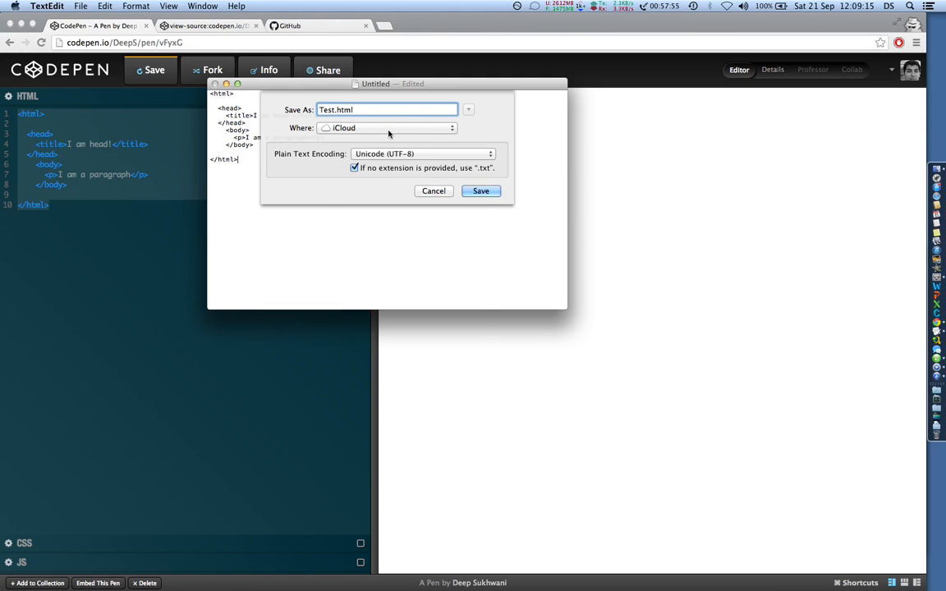
left_click(386, 128)
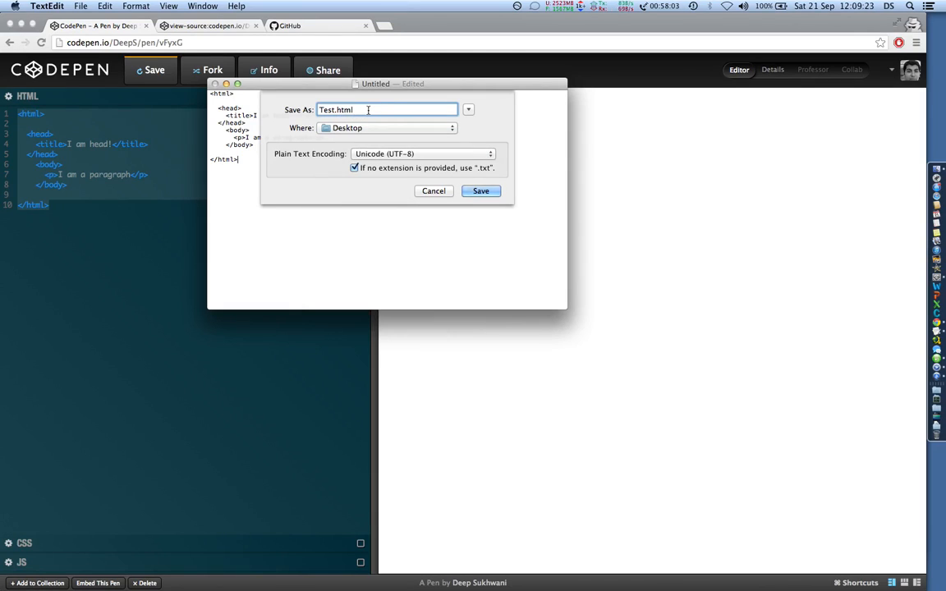
key("Backspace")
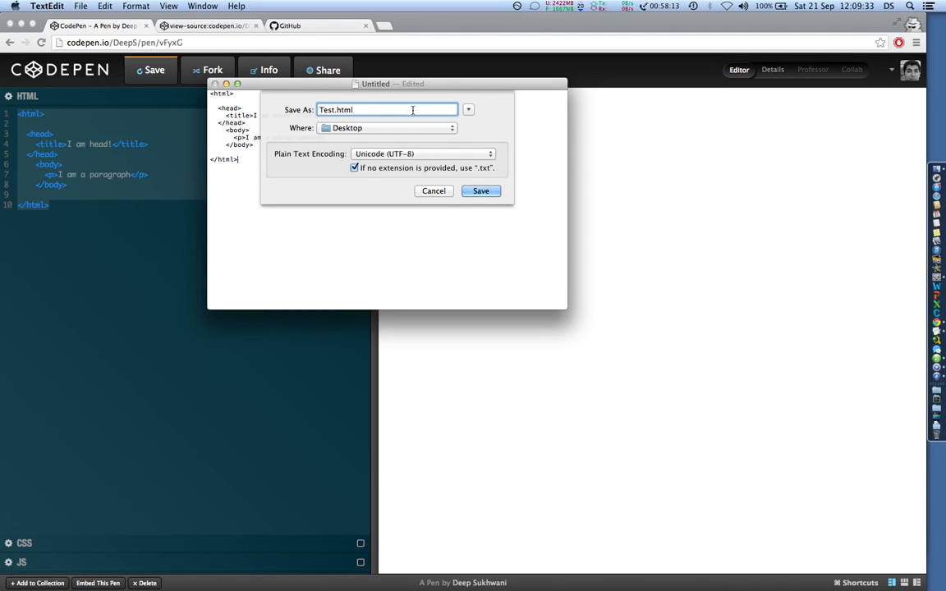
mouse_move(427, 133)
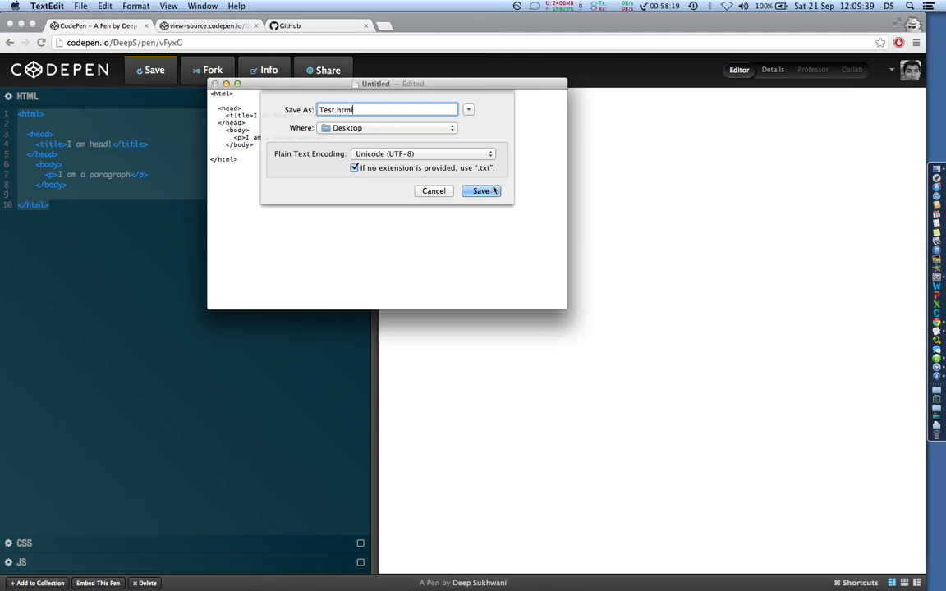
left_click(480, 190)
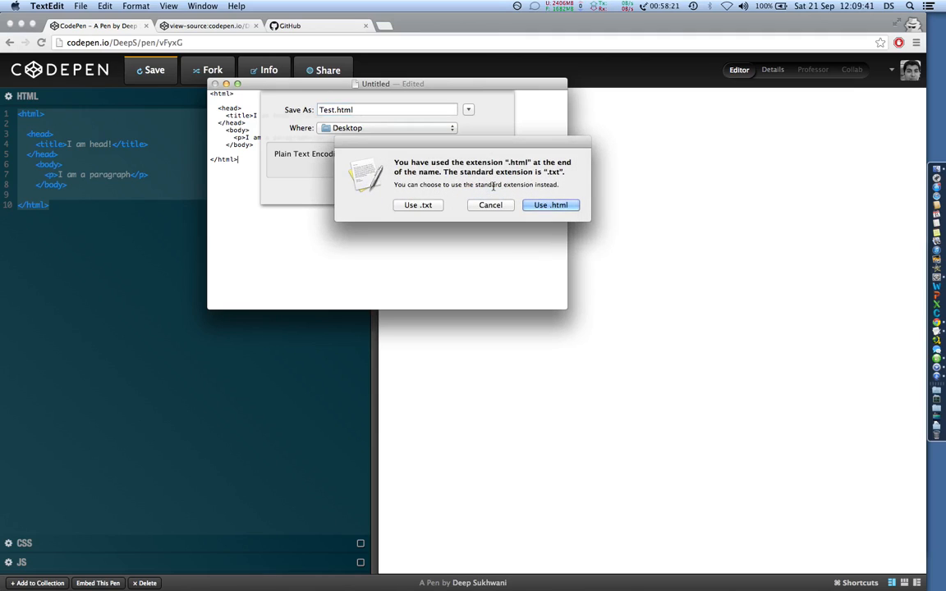
left_click(550, 204)
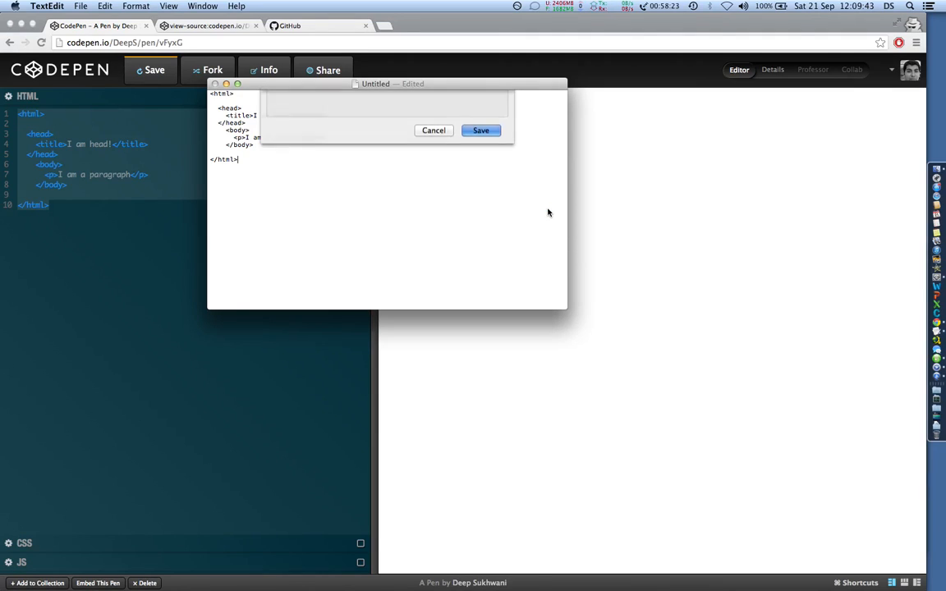
Step: Load the Desktop Test.html via its file:/// address in a new Chrome tab, then return to CodePen
left_click(480, 129)
type("file:")
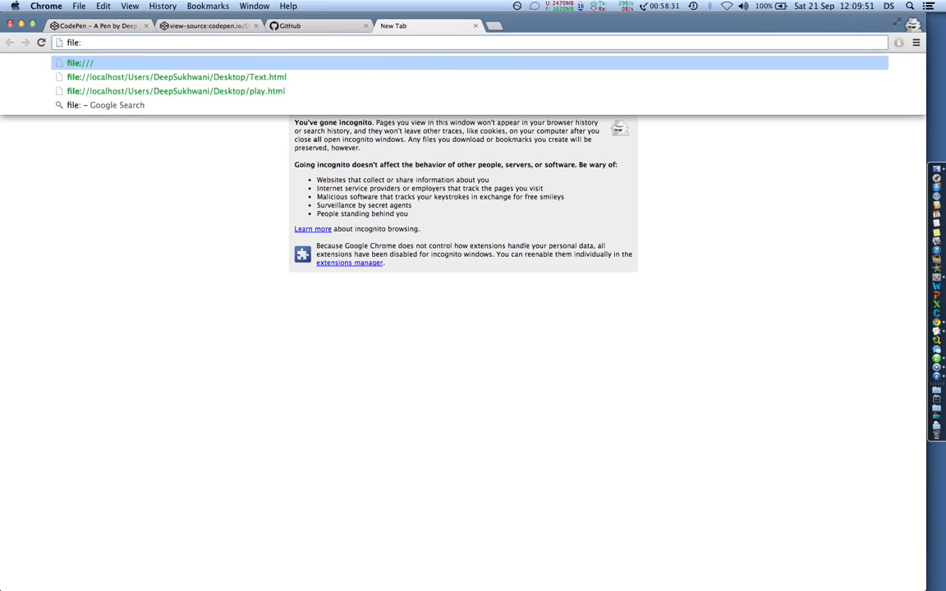
left_click(177, 78)
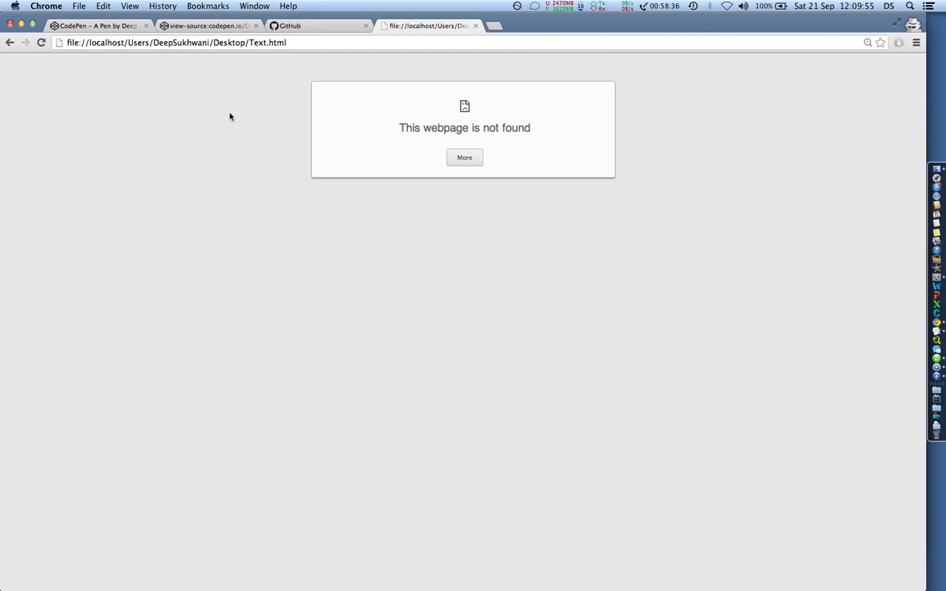
left_click(178, 42)
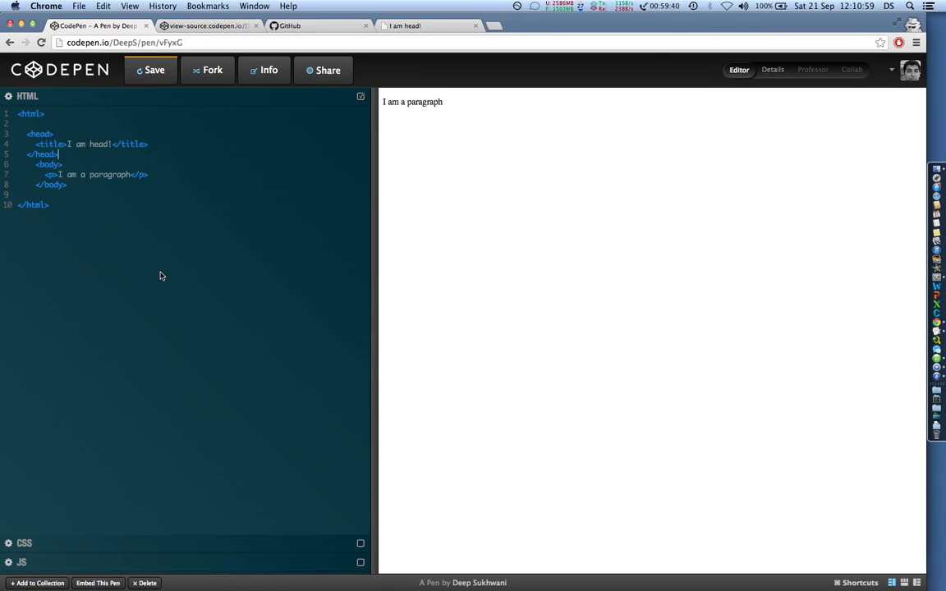
left_click(69, 184)
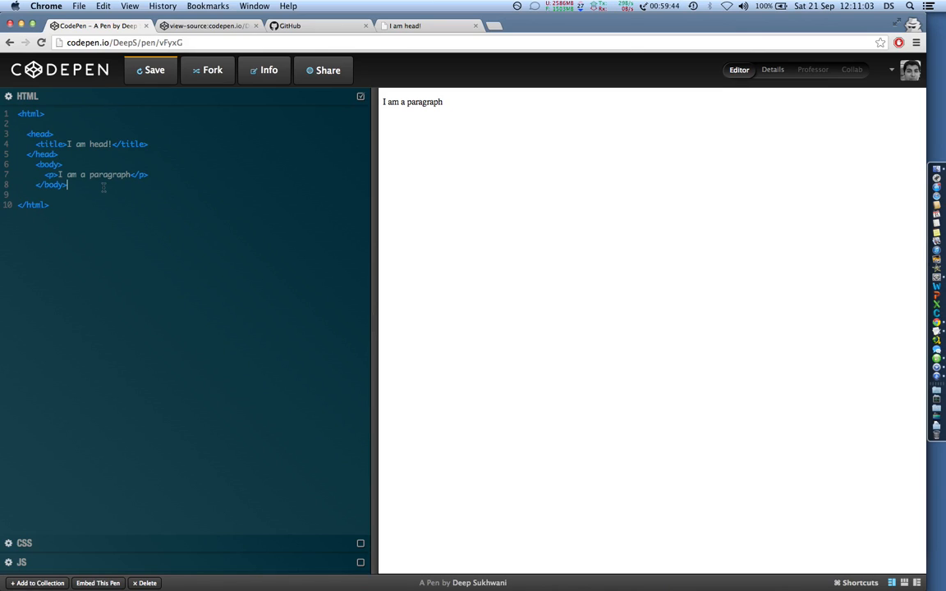
mouse_move(460, 128)
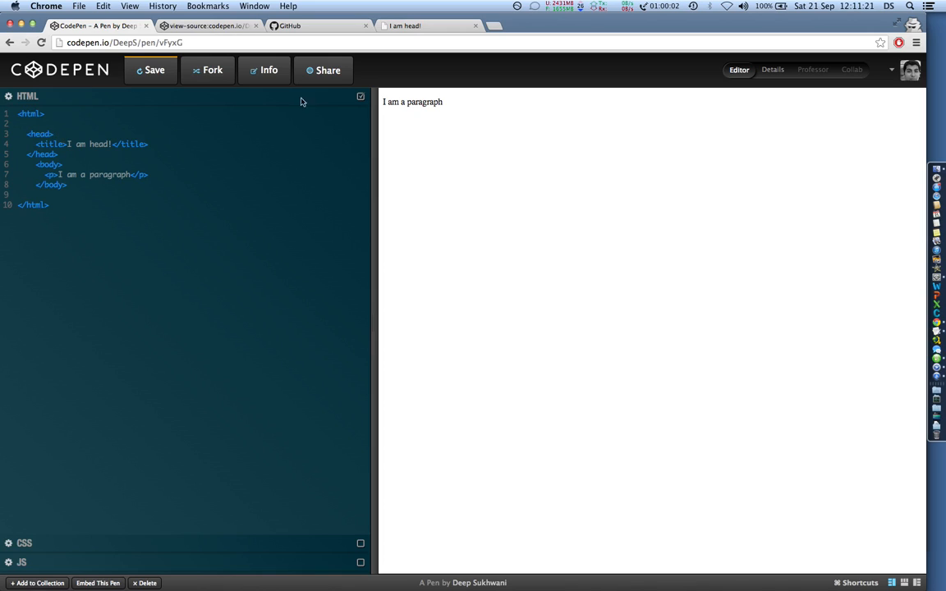
Step: View the page source of the local 'I am head!' tab in a new Chrome tab
left_click_drag(388, 101, 443, 102)
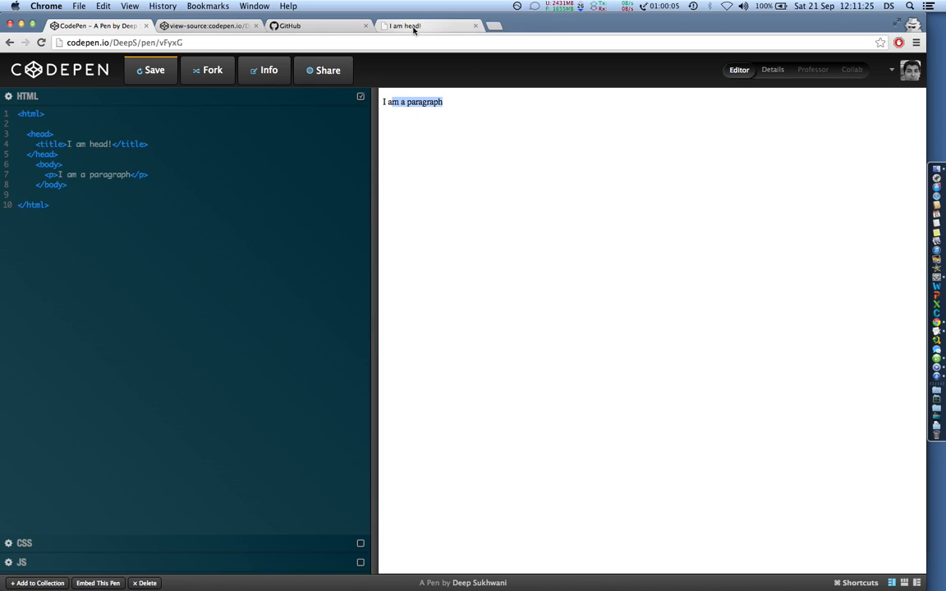
mouse_move(447, 140)
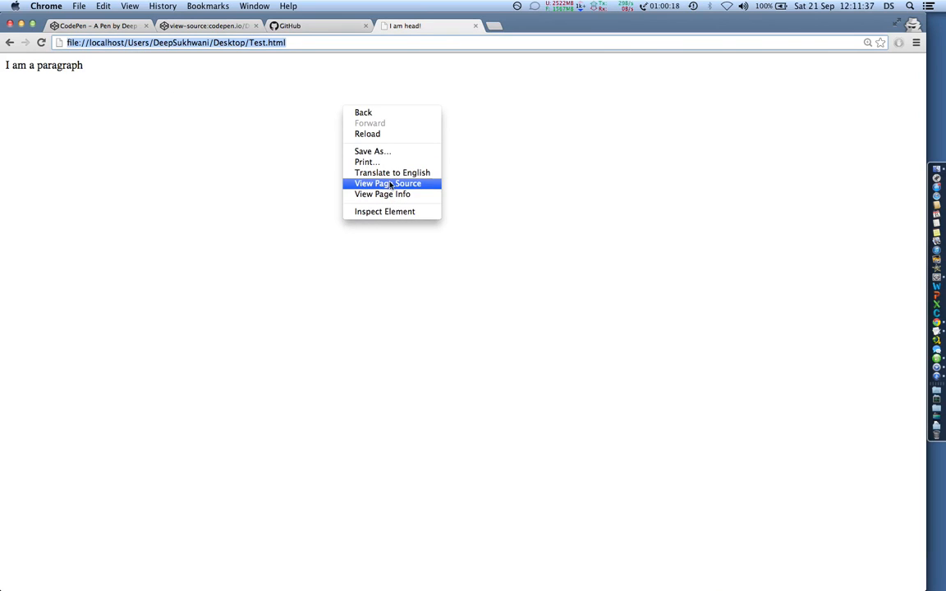
left_click(387, 184)
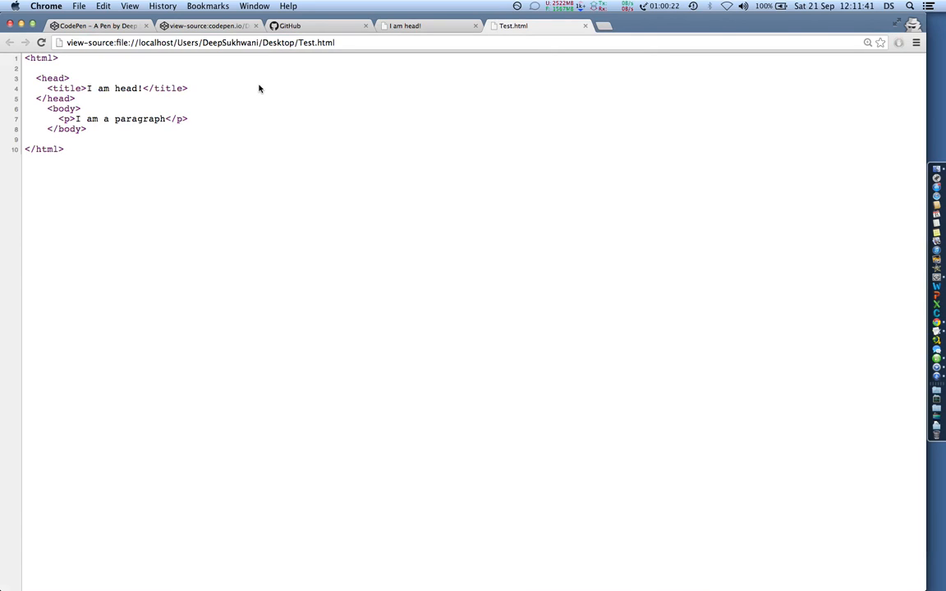